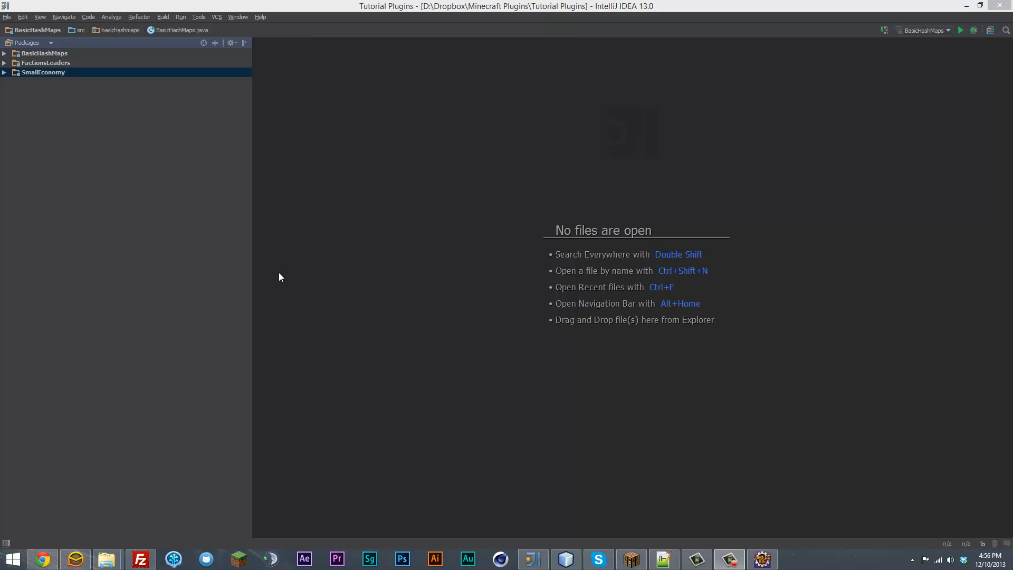
mouse_move(280, 236)
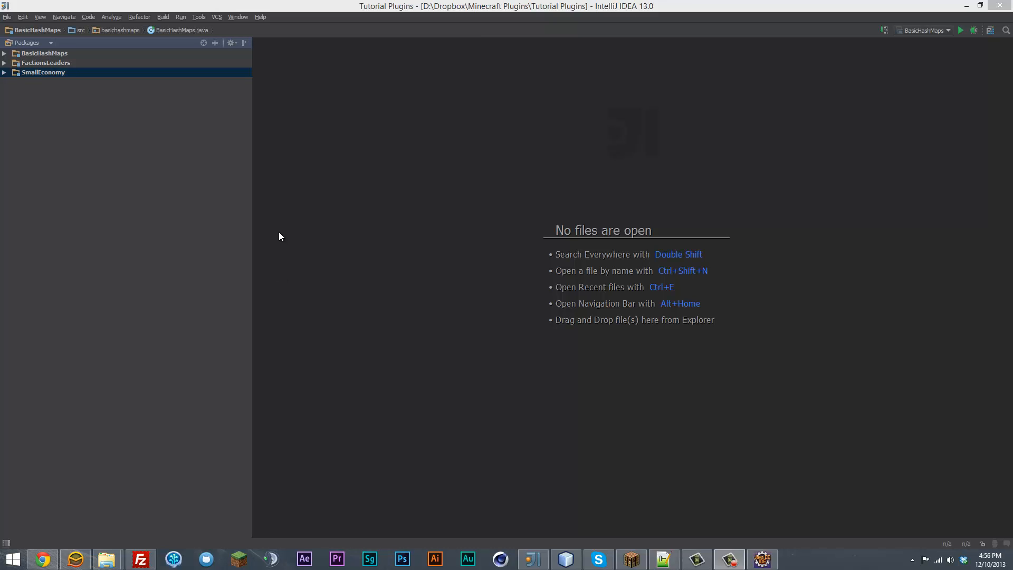
mouse_move(264, 229)
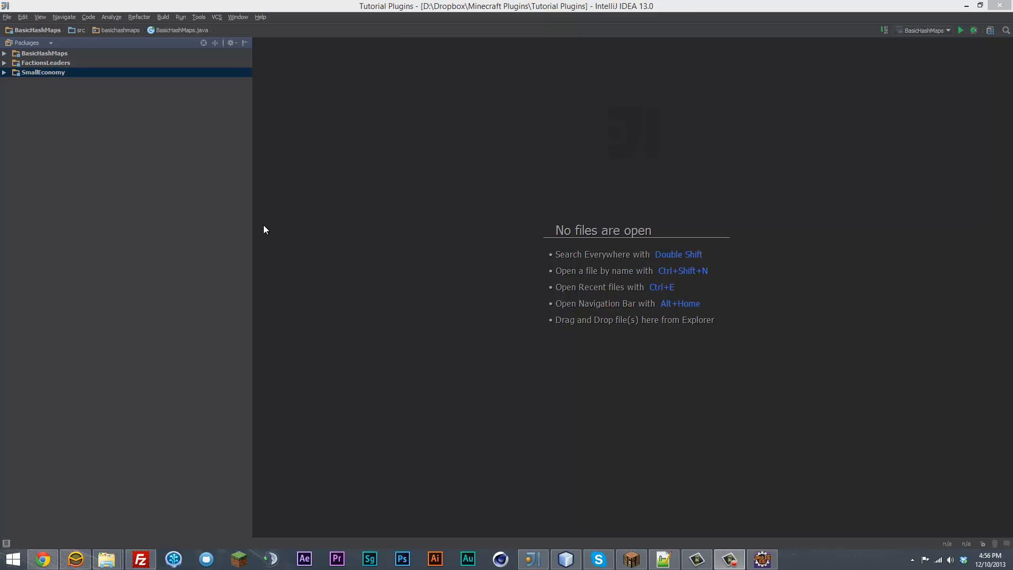
mouse_move(213, 231)
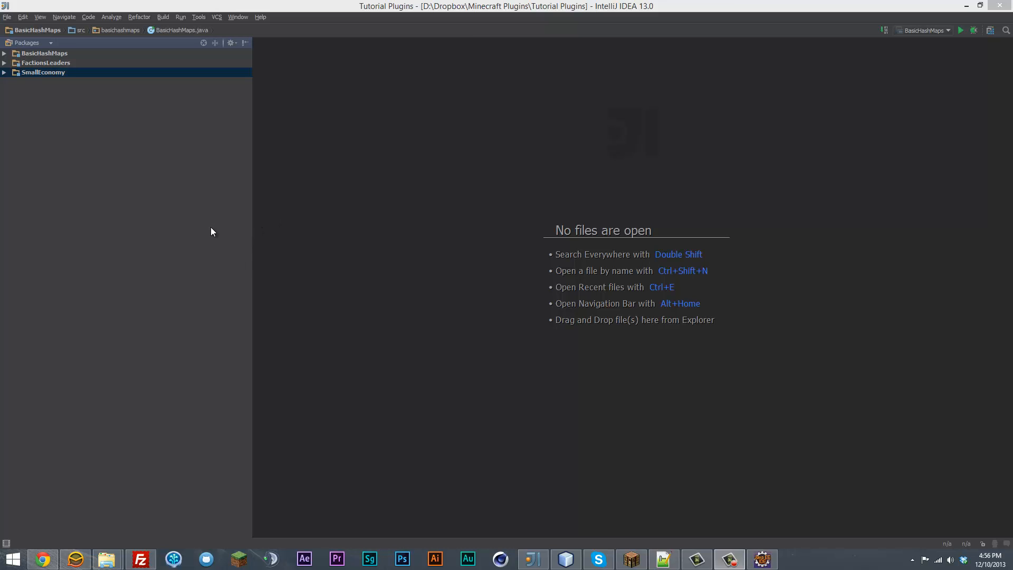
mouse_move(209, 229)
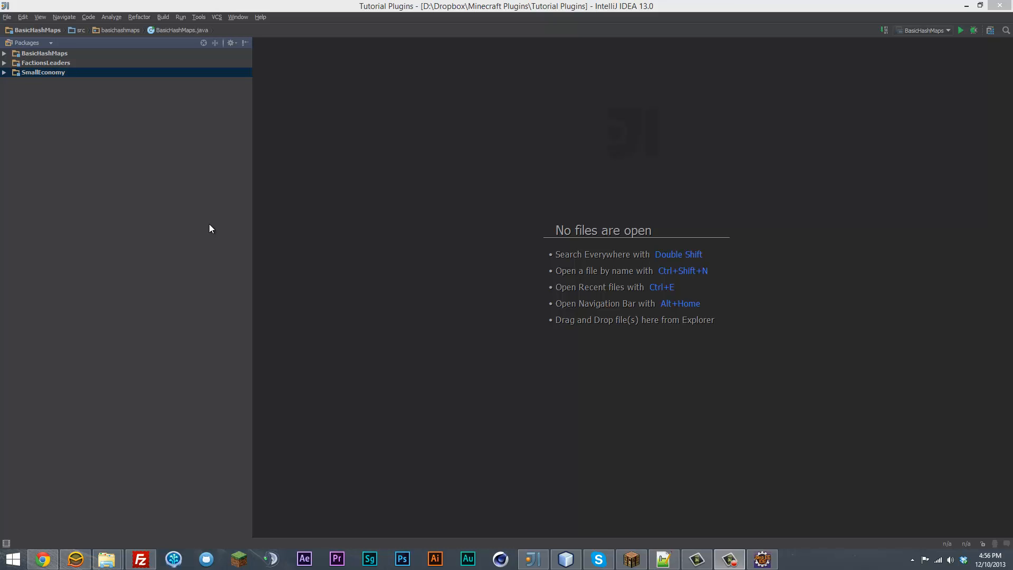
mouse_move(739, 470)
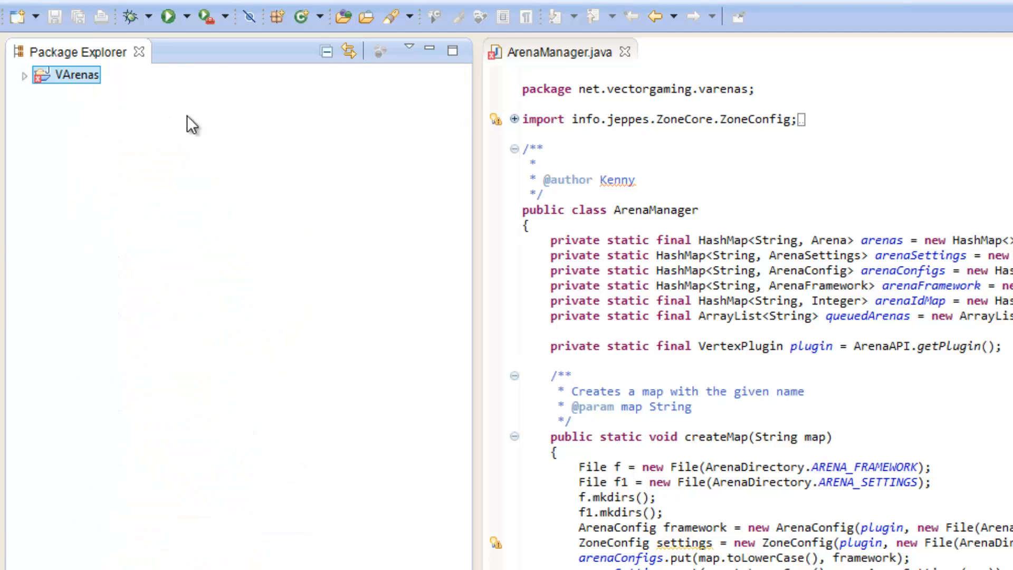
mouse_move(73, 262)
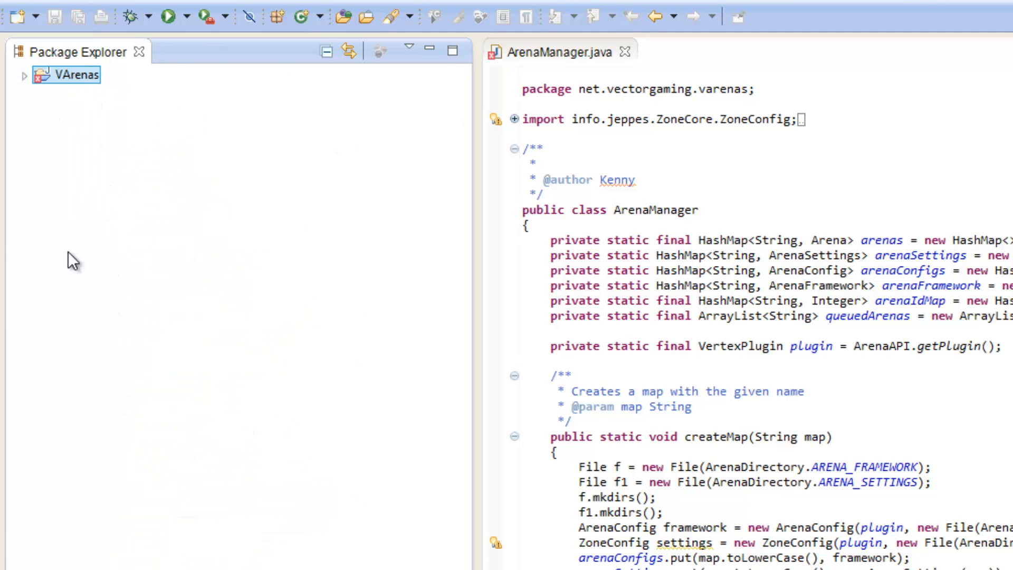
mouse_move(24, 75)
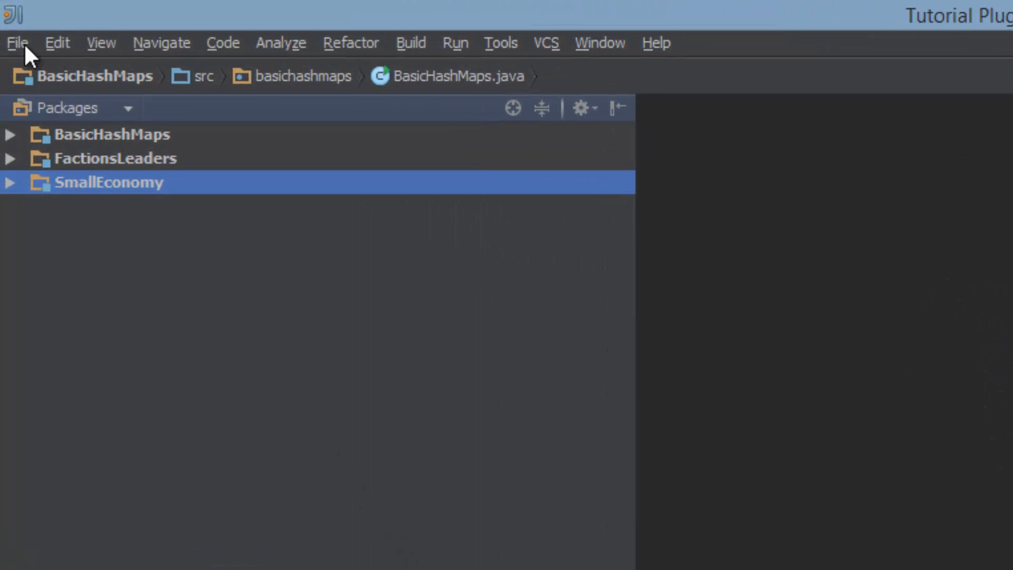
Create an Empty Project named TutorialProject via File > New Project and finish the wizard.
left_click(18, 43)
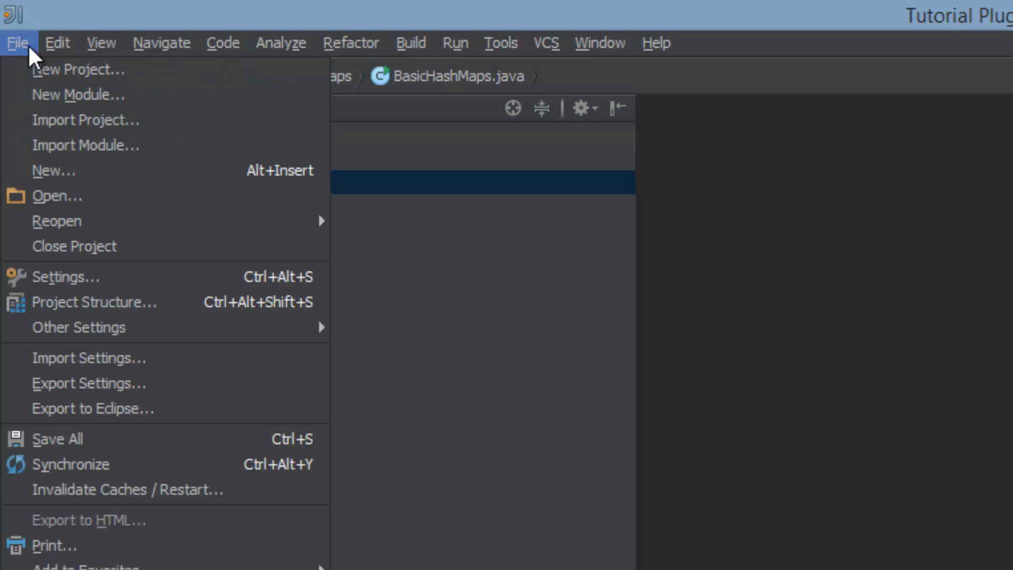
left_click(78, 69)
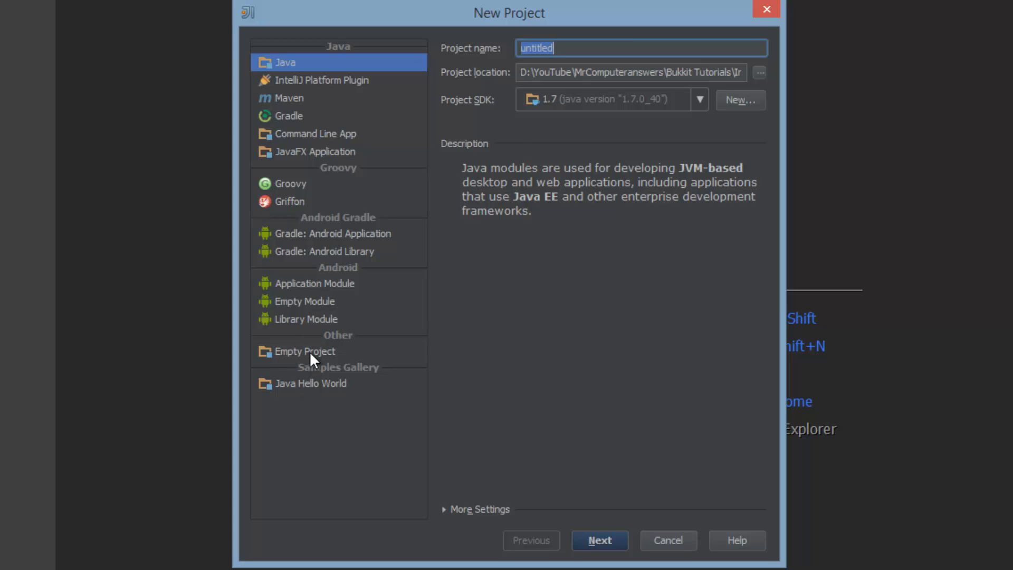
left_click(304, 351)
type("TutorialProjec")
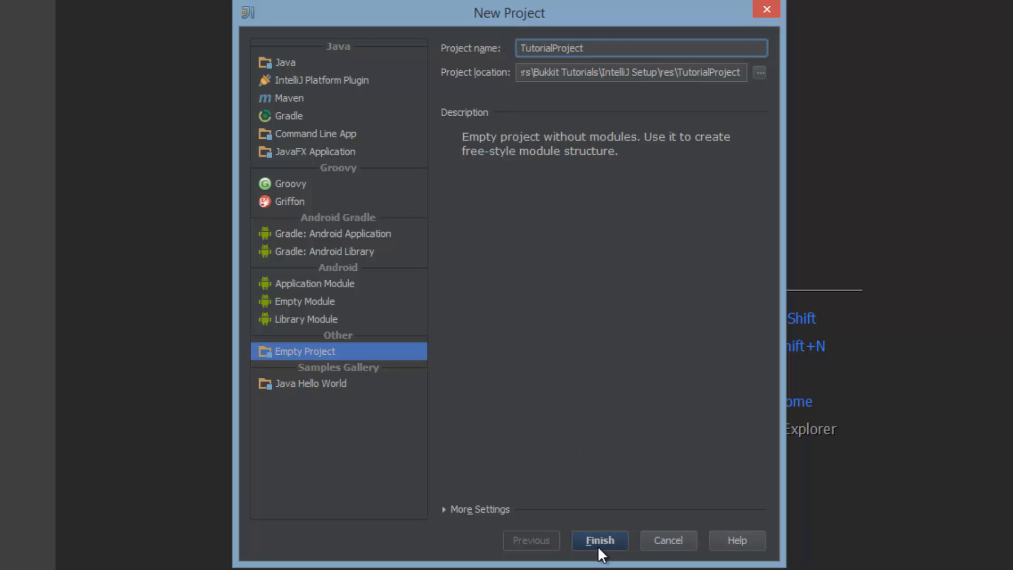
left_click(599, 540)
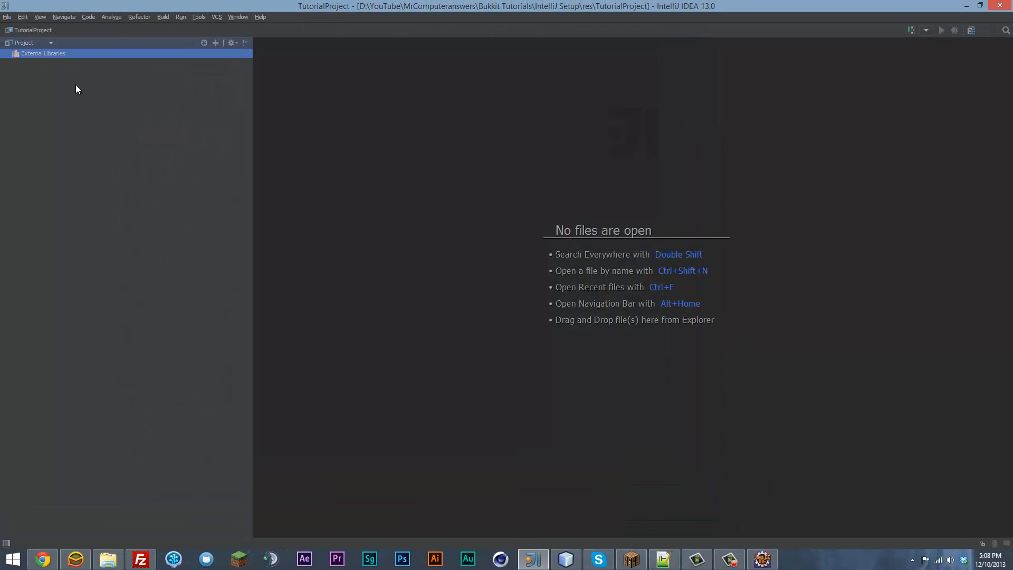
mouse_move(110, 139)
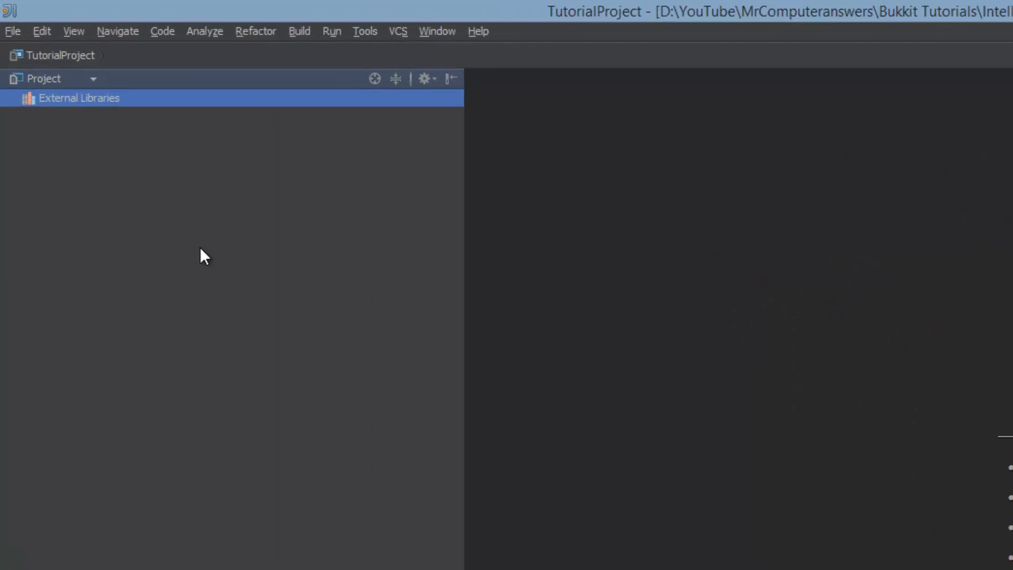
Add a new Java module named FirstPlugin via File > New Module and continue.
left_click(11, 31)
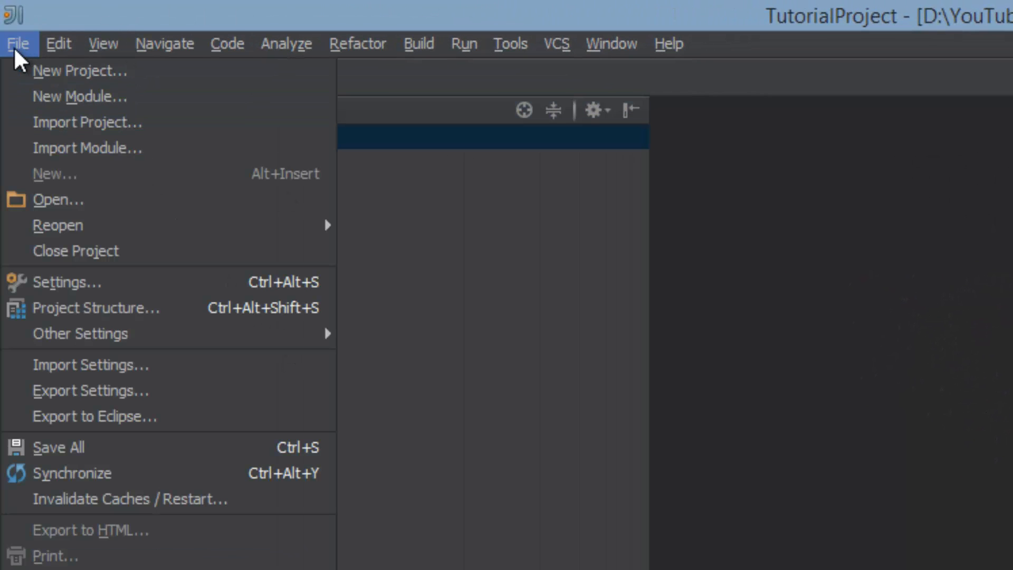
left_click(79, 96)
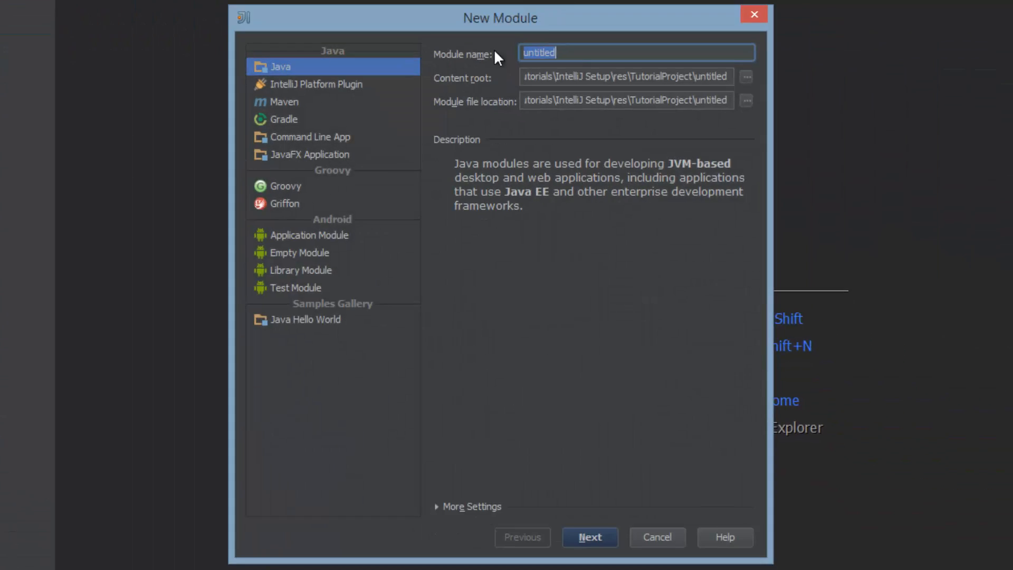
type("First")
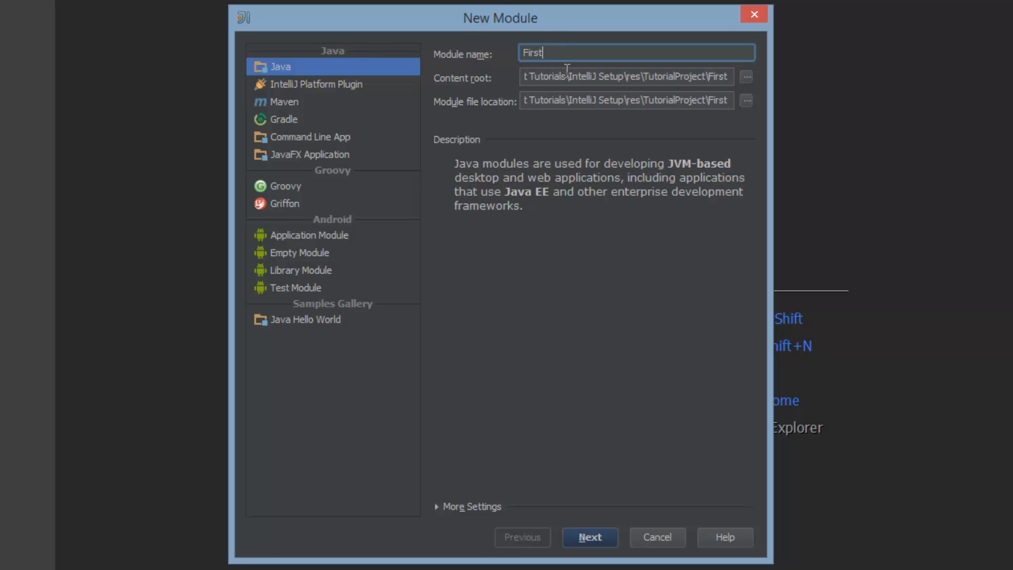
type("Plugin")
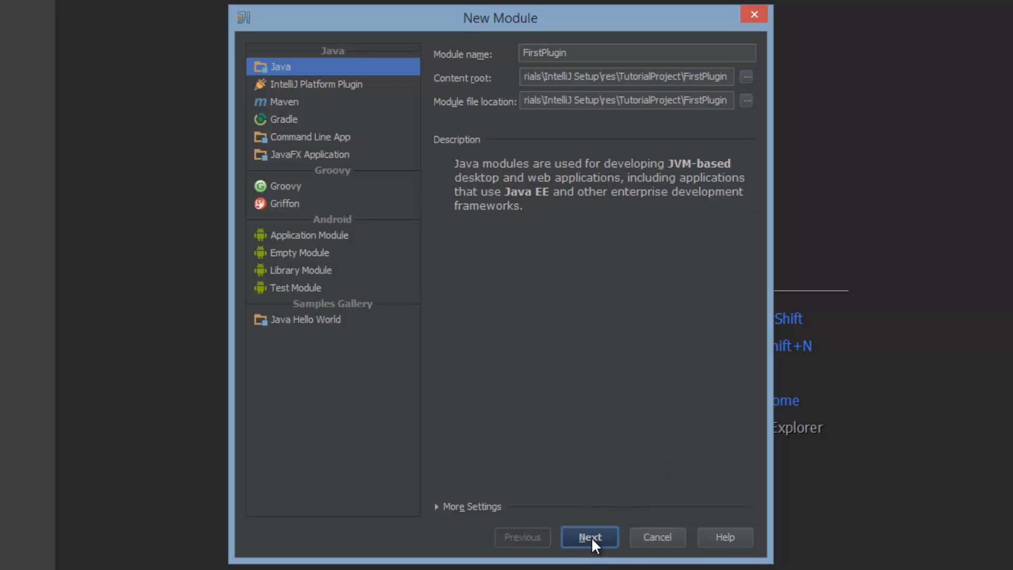
left_click(589, 538)
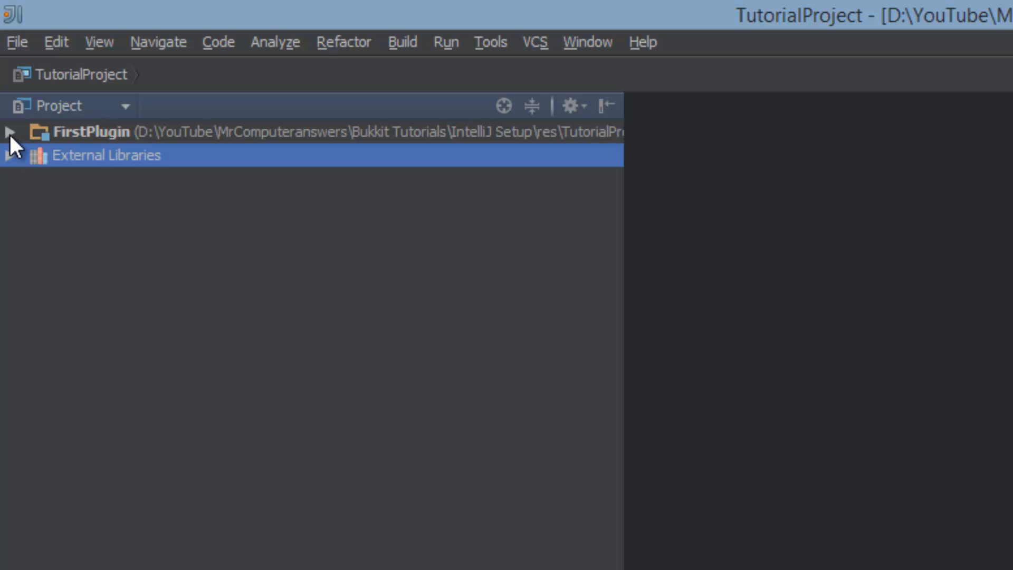
Expand FirstPlugin and switch the project panel to the Packages view, collapsing Libraries.
left_click(10, 131)
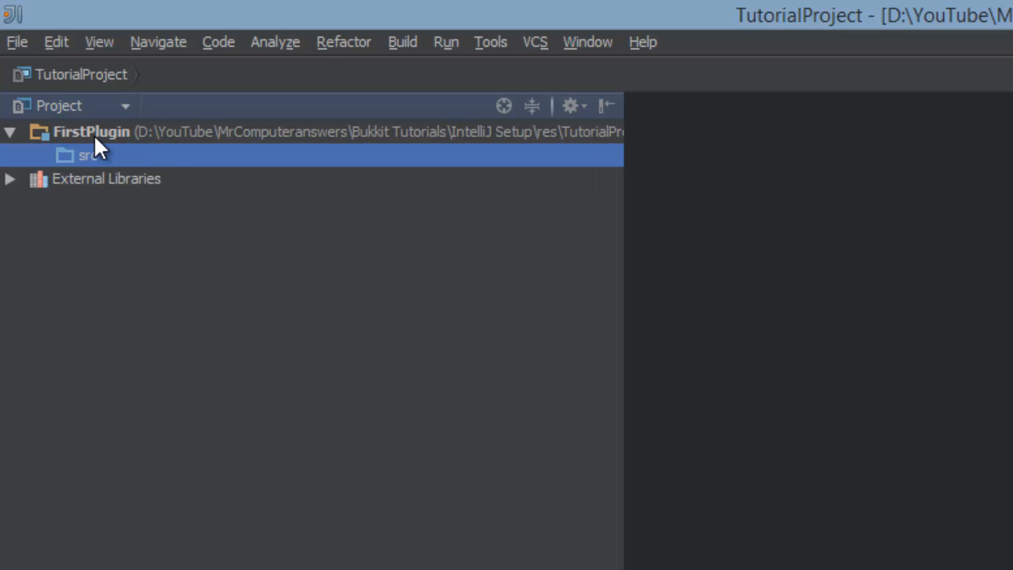
left_click(88, 155)
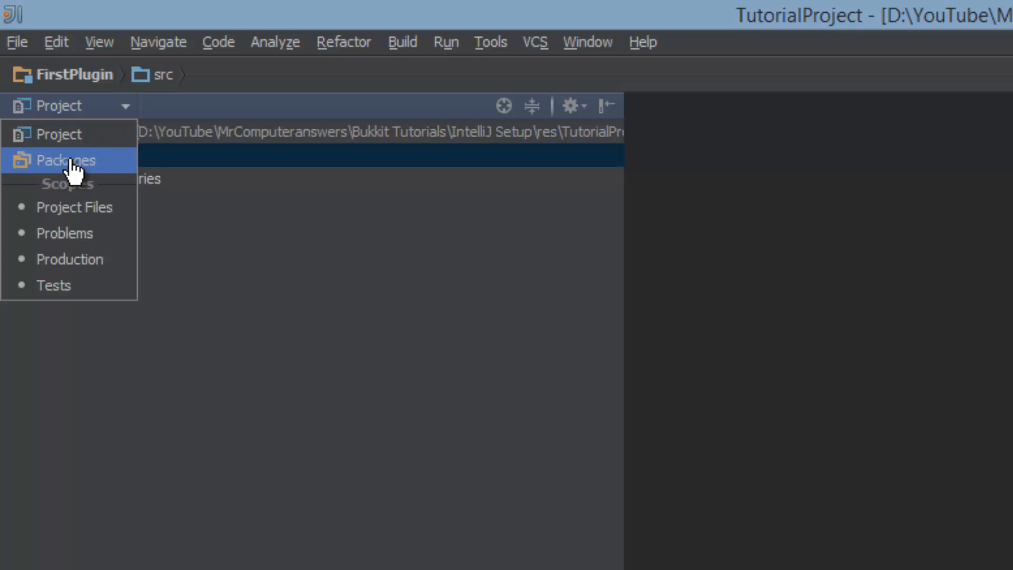
left_click(66, 160)
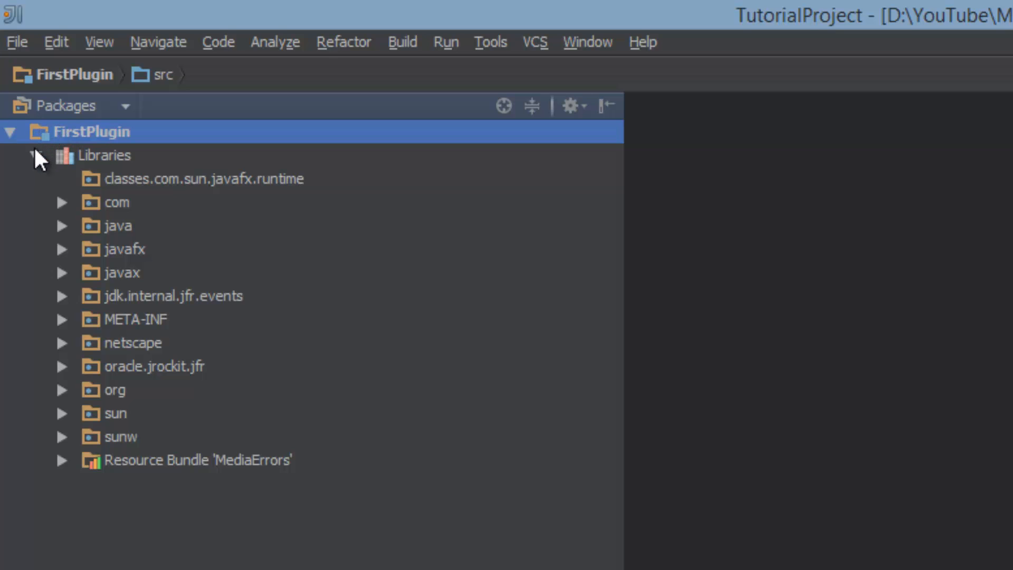
left_click(37, 155)
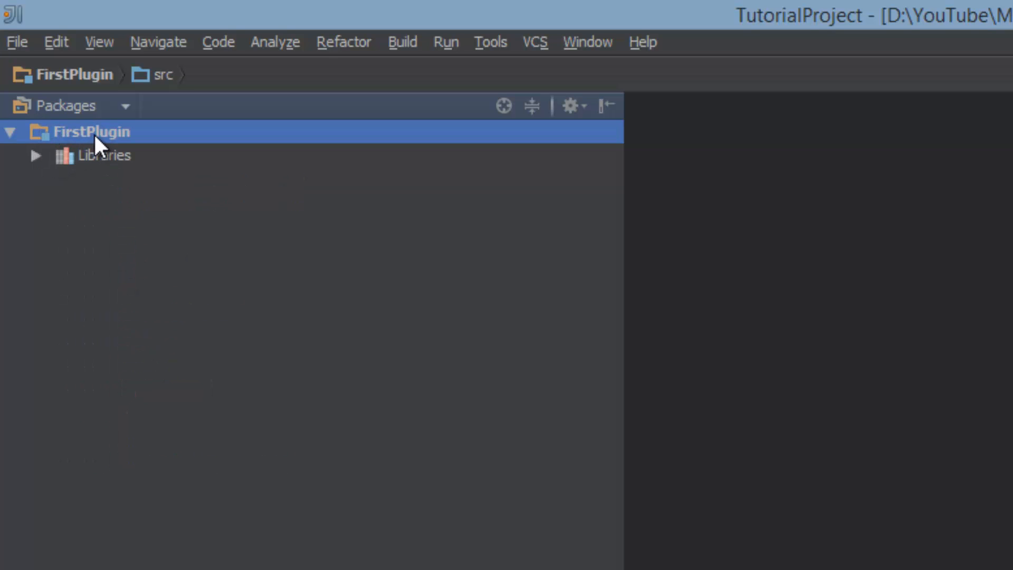
Create package firstplugin in the FirstPlugin module and start a new Java class in it.
right_click(92, 132)
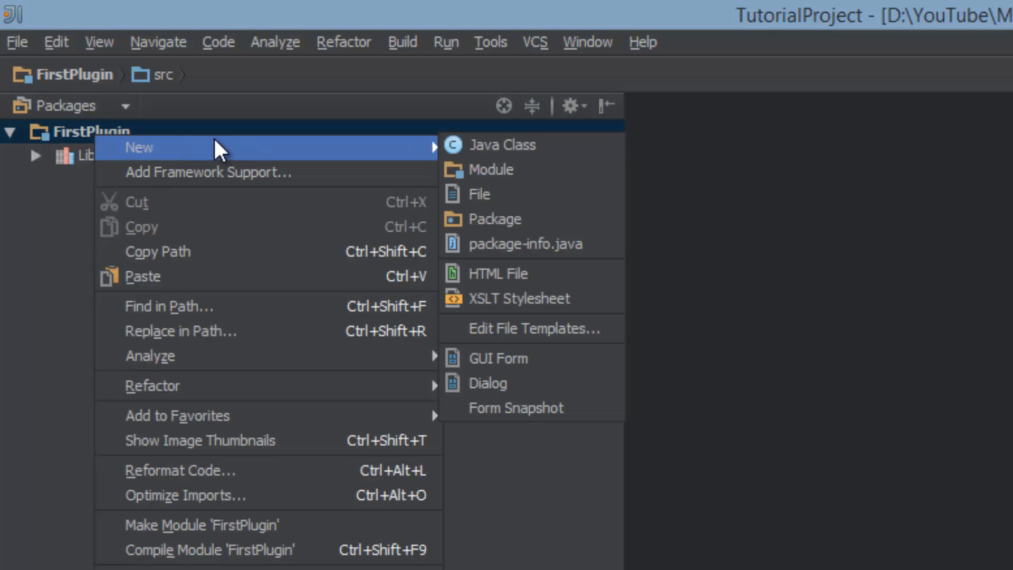
left_click(496, 220)
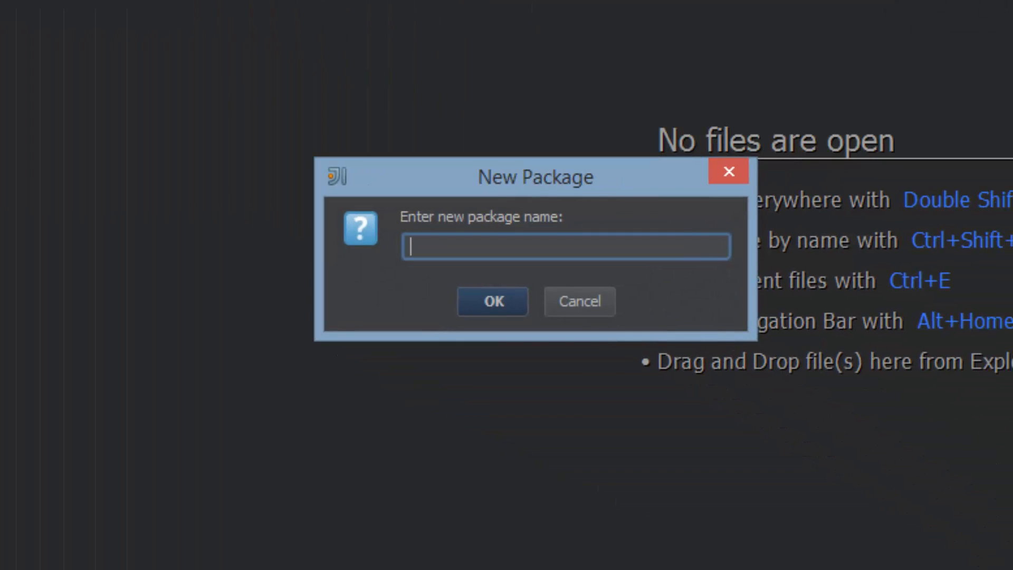
type("first")
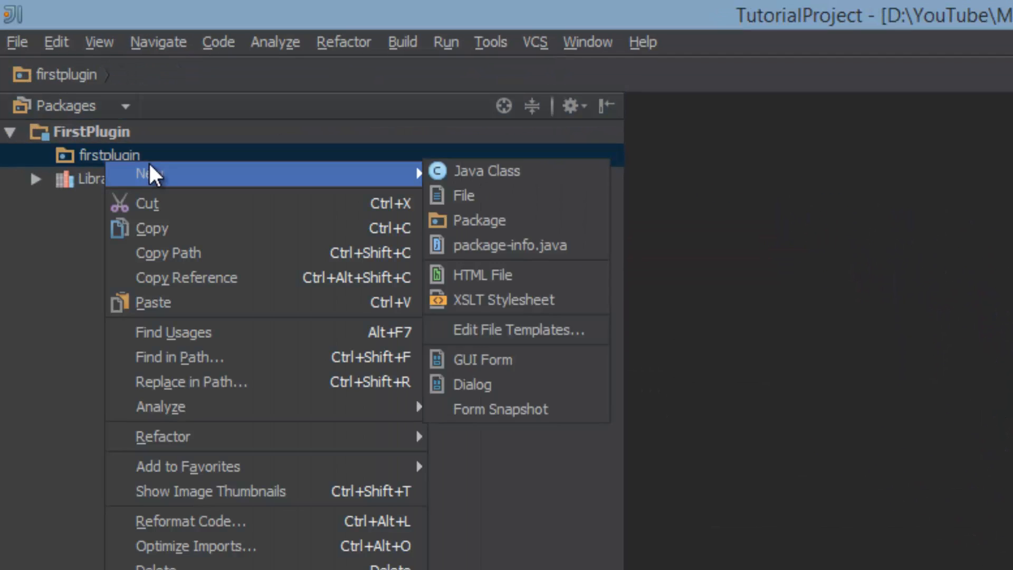
left_click(488, 170)
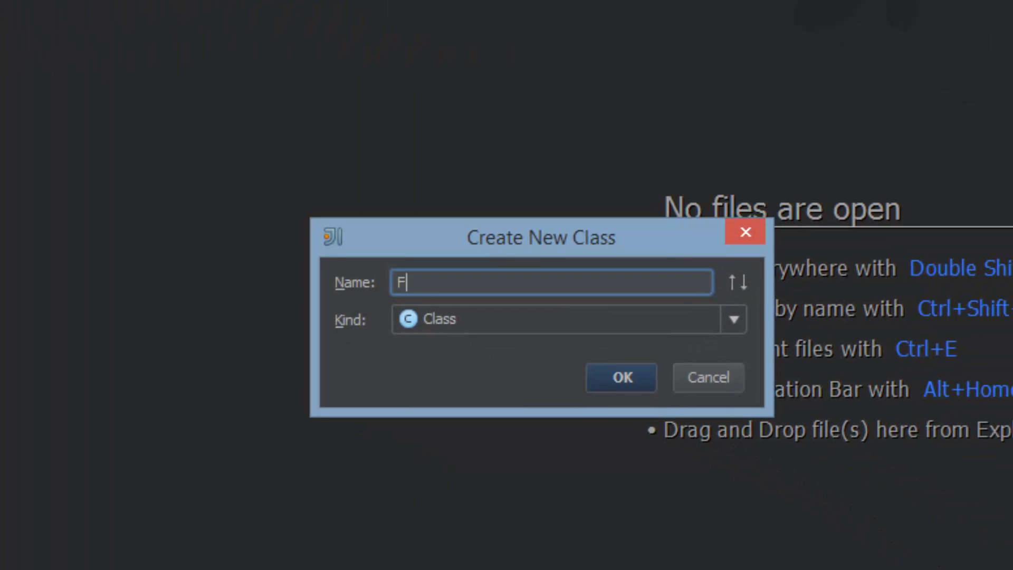
Name the class FirstPlugin and declare it as 'public class FirstPlugin extends JavaPlugin'.
type("irstPlugin")
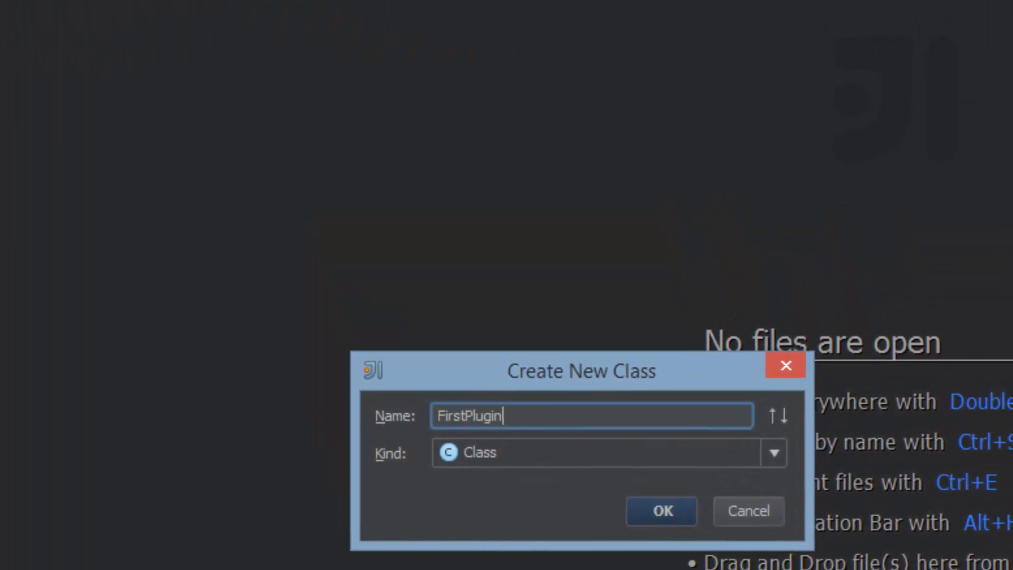
left_click(660, 510)
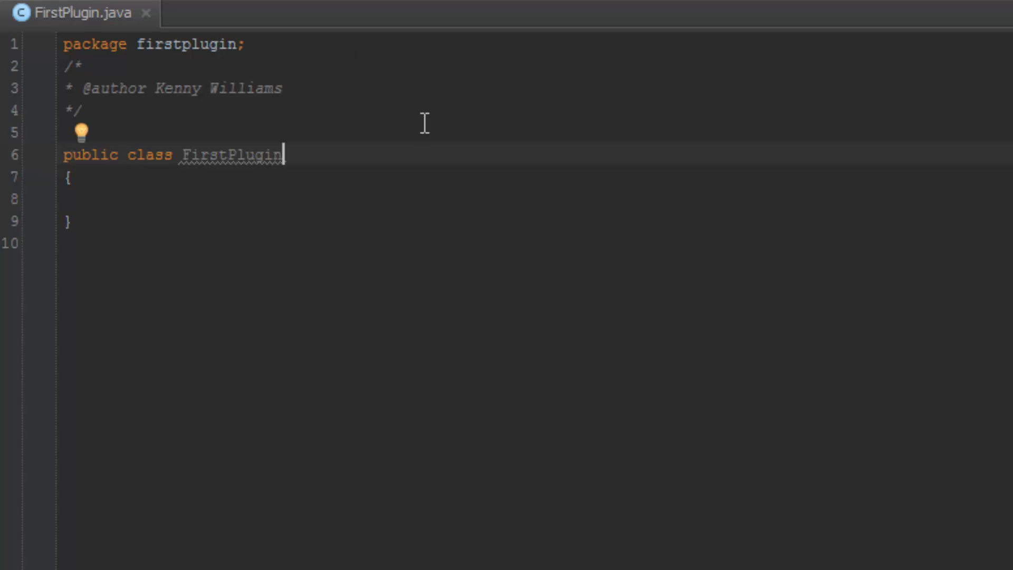
type("extend")
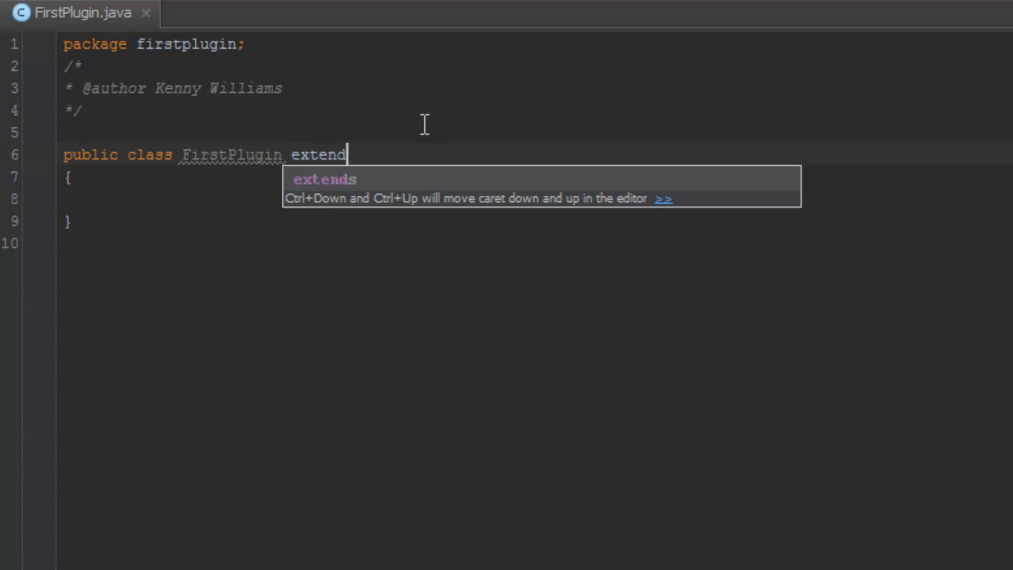
type("s JavaPlugin")
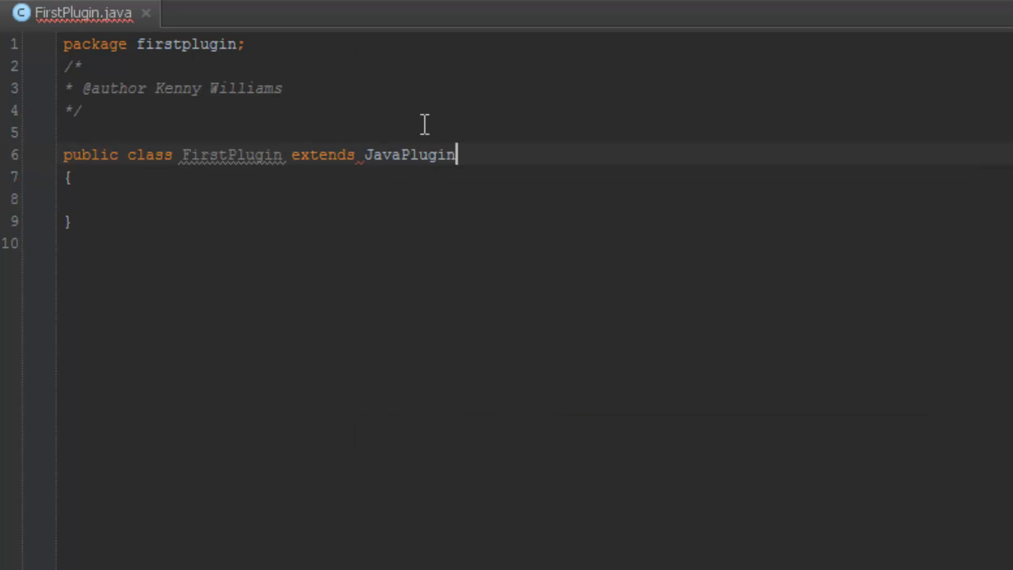
mouse_move(395, 154)
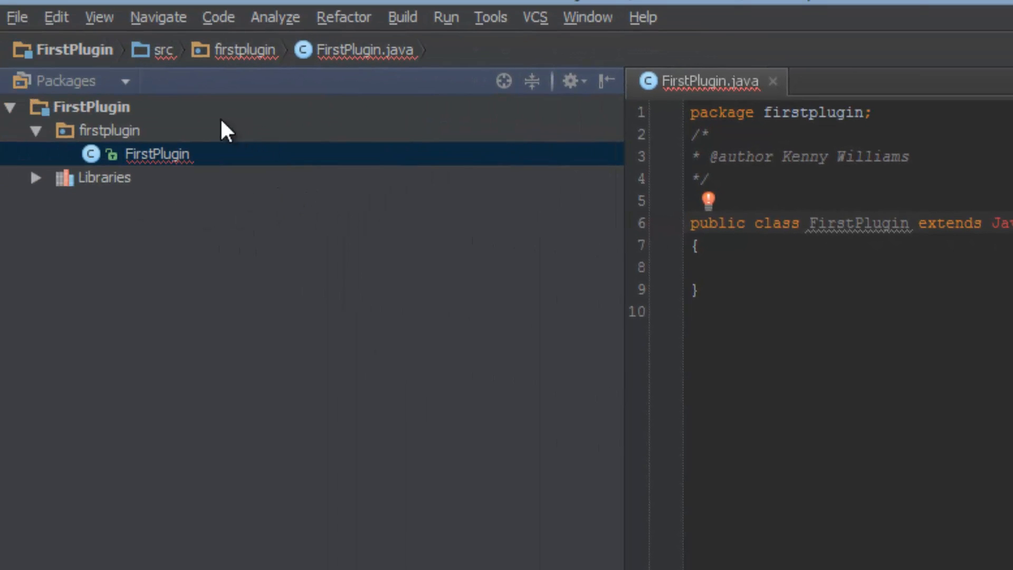
mouse_move(18, 22)
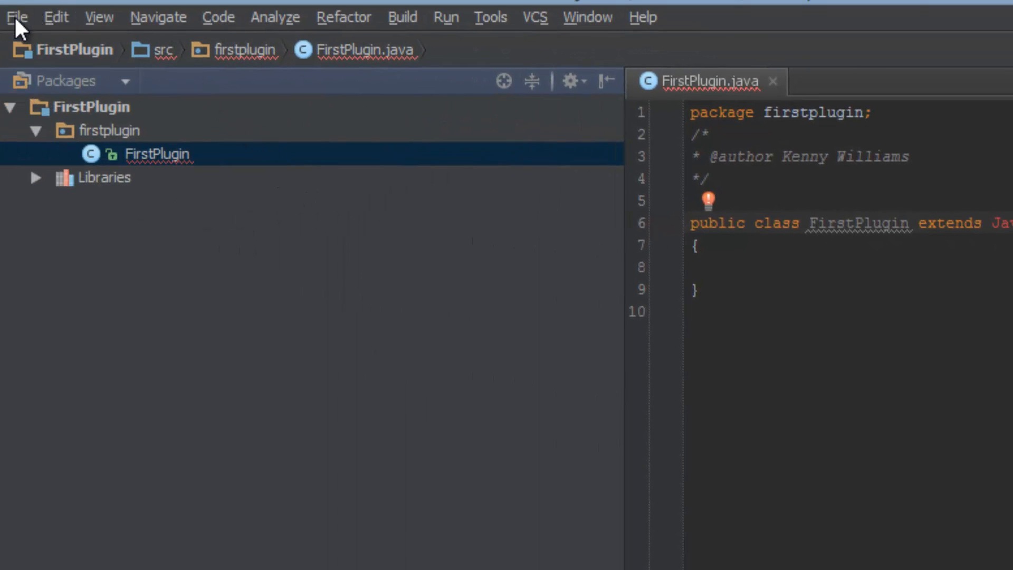
In Project Structure > Modules > Dependencies, attach bukkit.jar as a compile dependency and confirm.
left_click(17, 17)
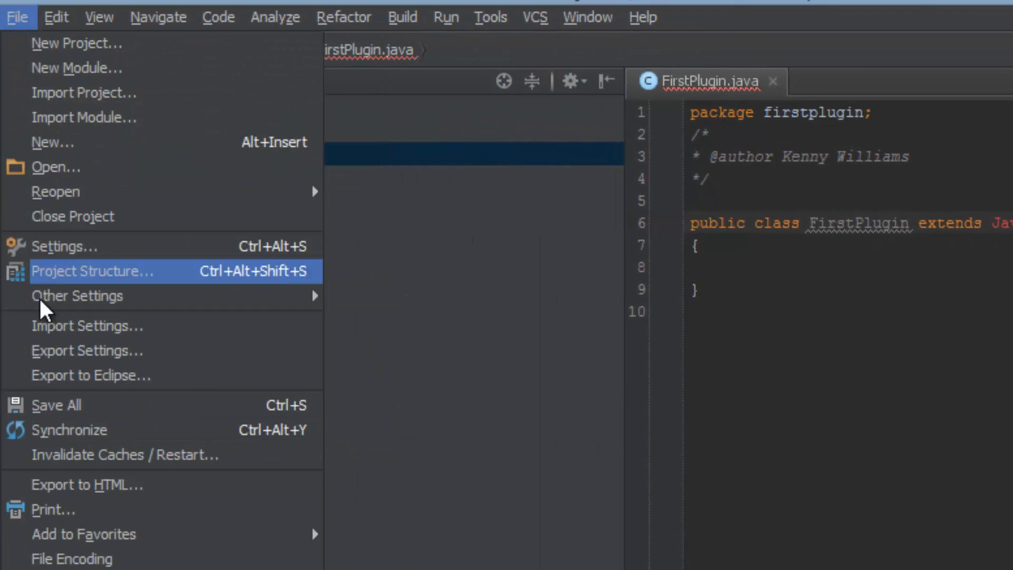
left_click(93, 271)
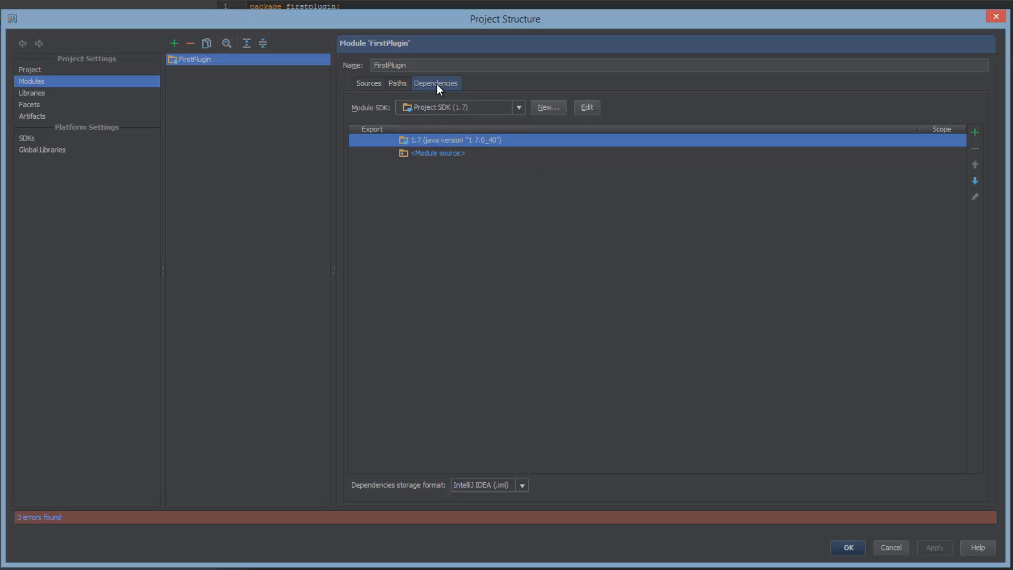
mouse_move(975, 133)
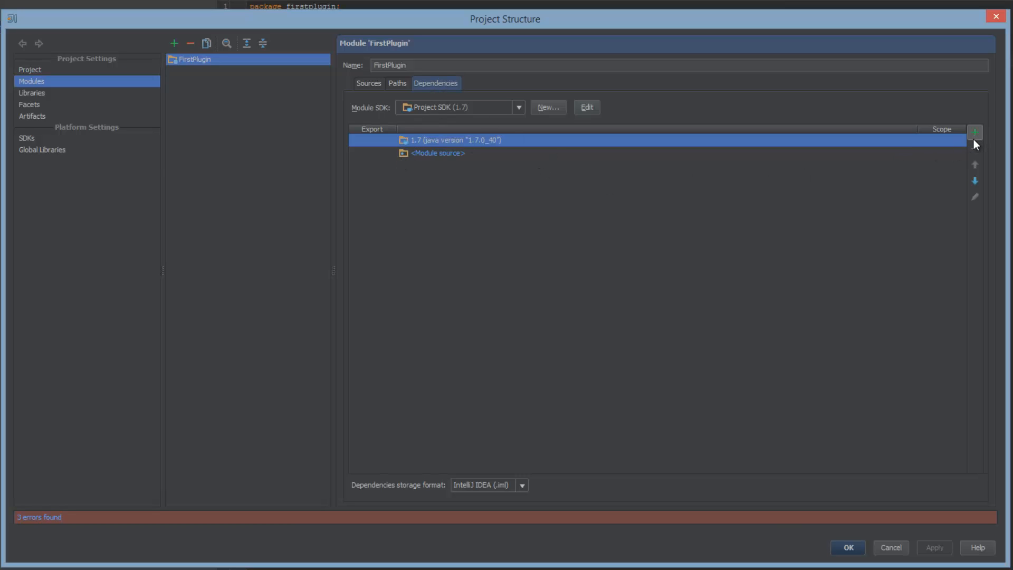
mouse_move(975, 133)
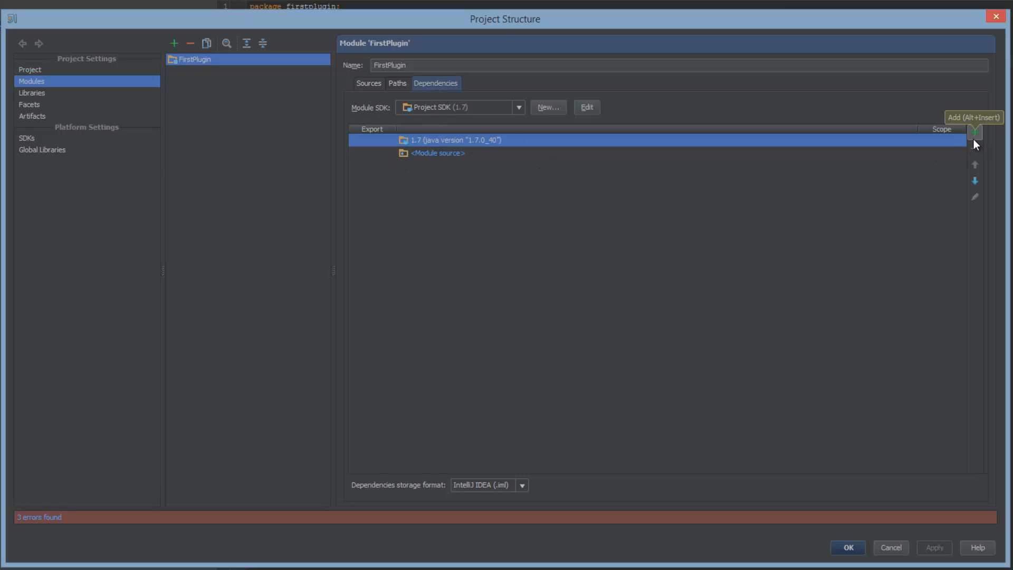
left_click(976, 131)
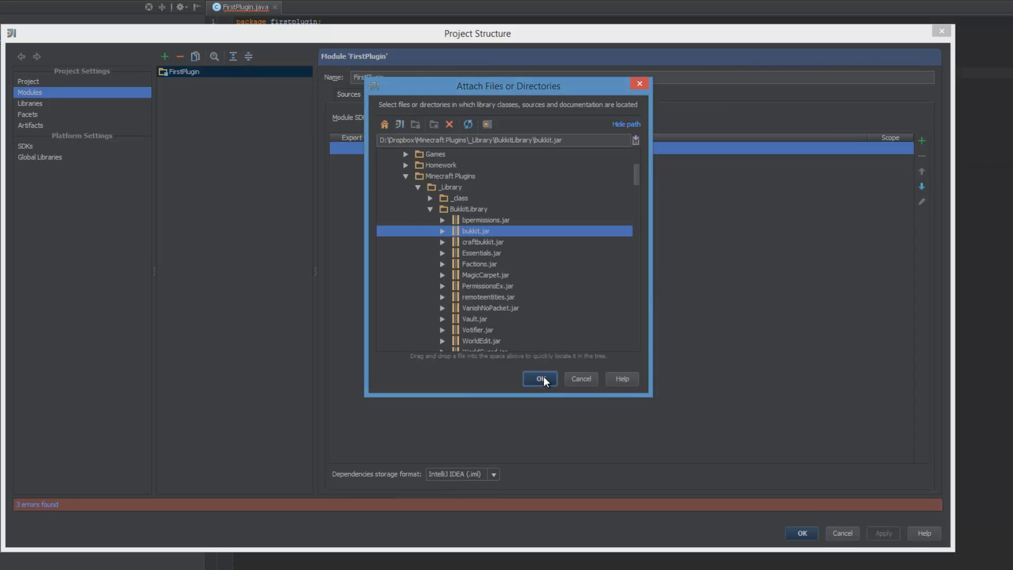
left_click(539, 378)
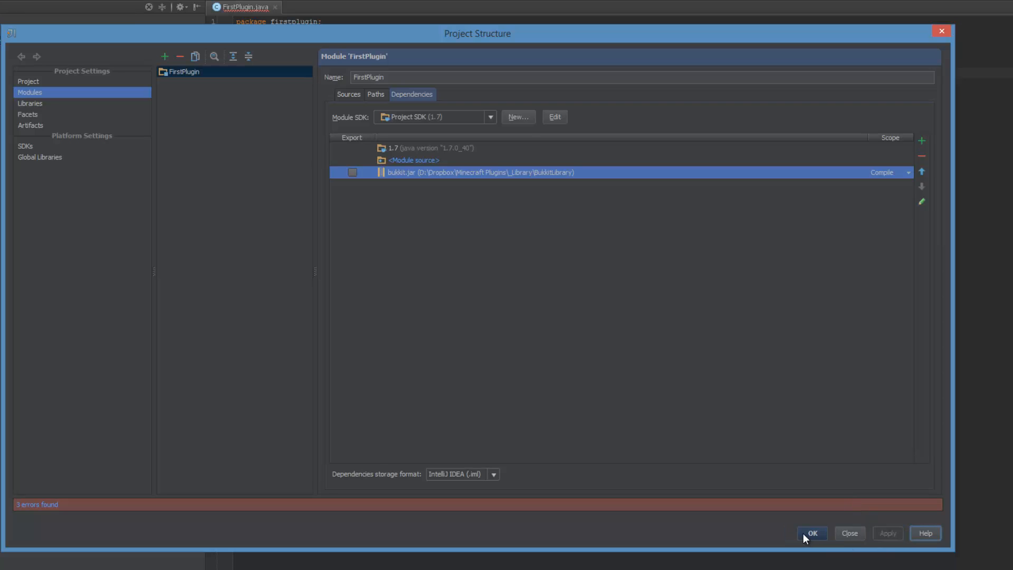
left_click(812, 533)
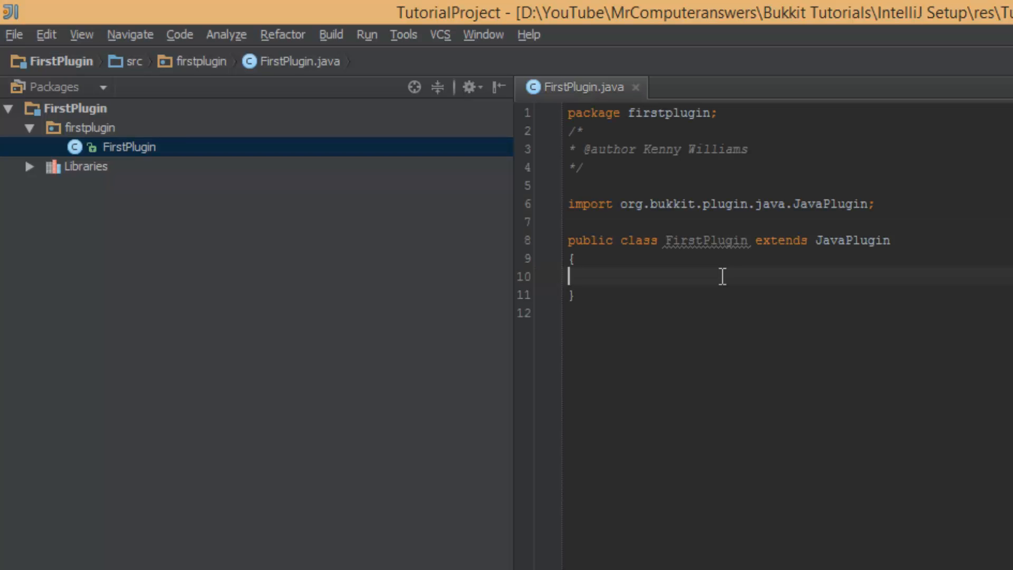
mouse_move(679, 269)
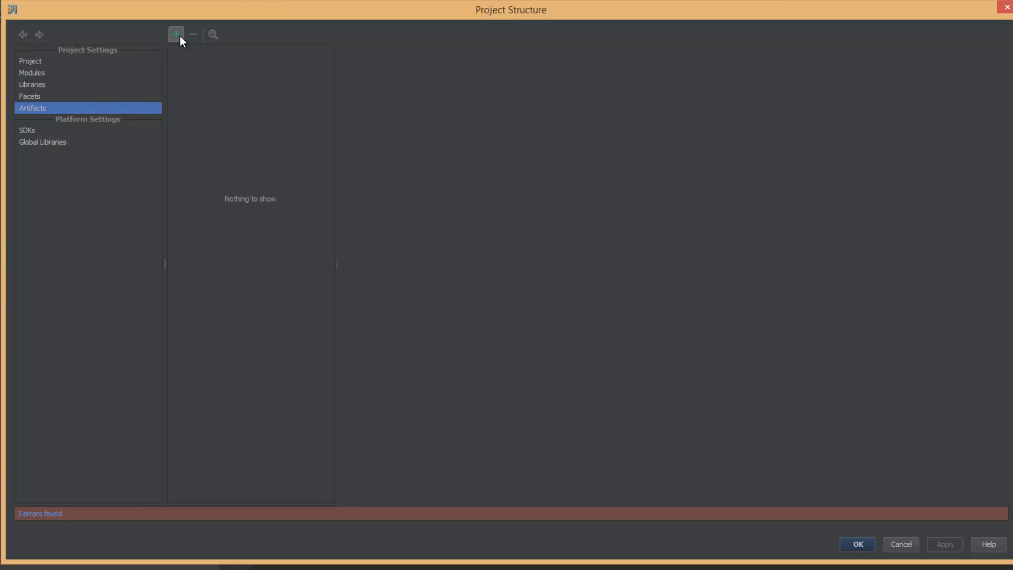
Add a Jar artifact 'From modules with dependencies' for the FirstPlugin module in Artifacts.
left_click(176, 34)
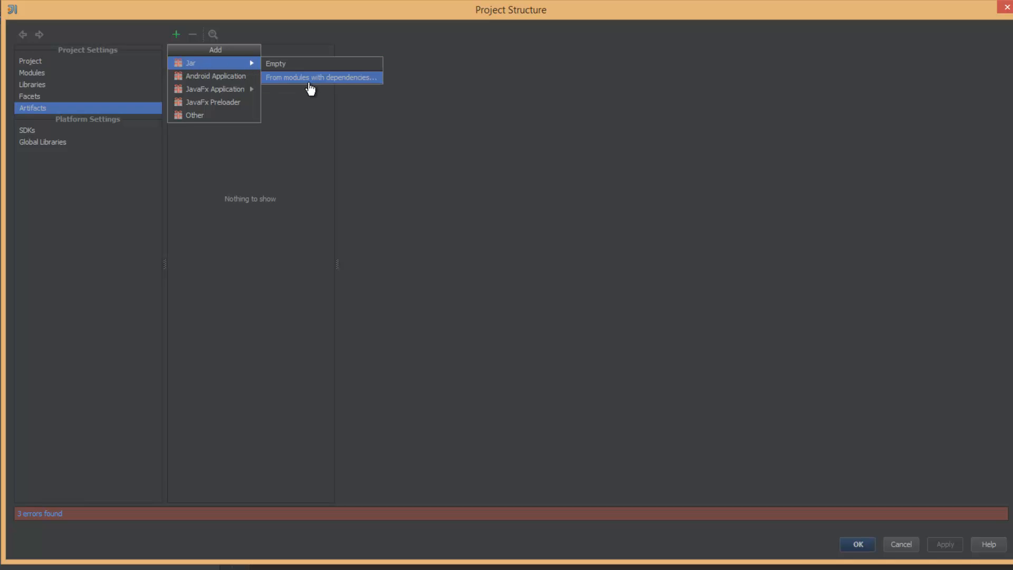
mouse_move(355, 82)
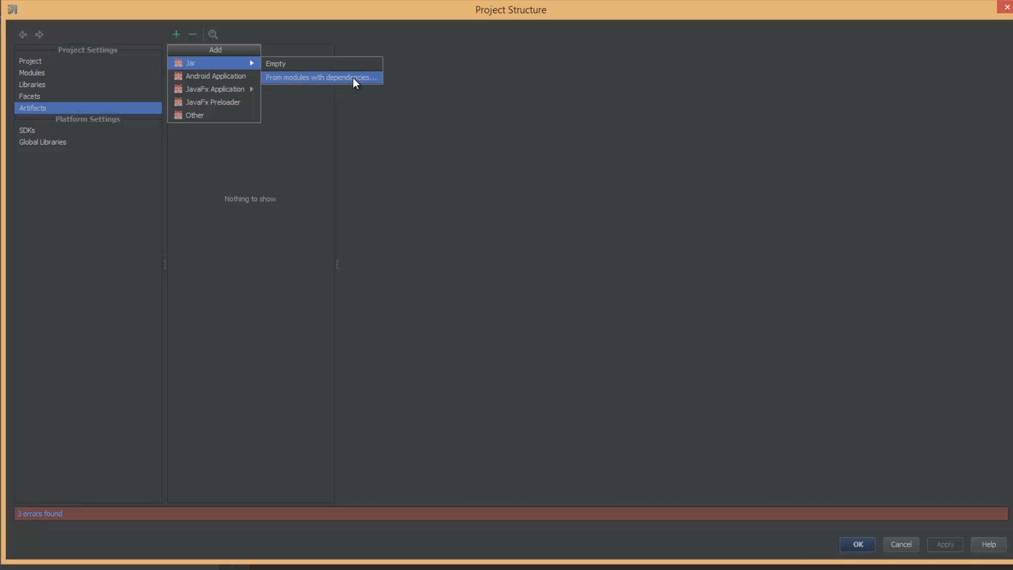
left_click(320, 77)
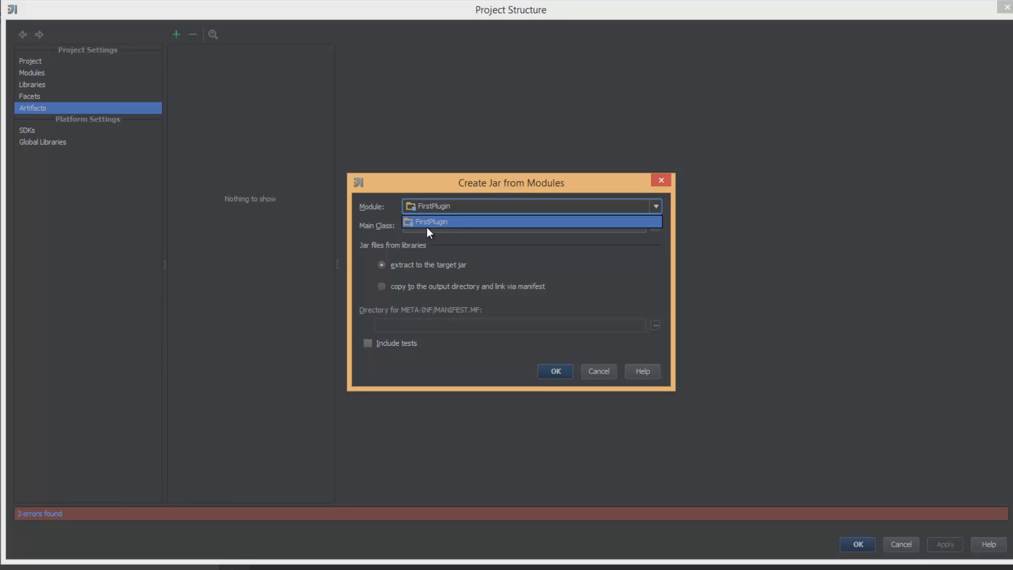
left_click(554, 371)
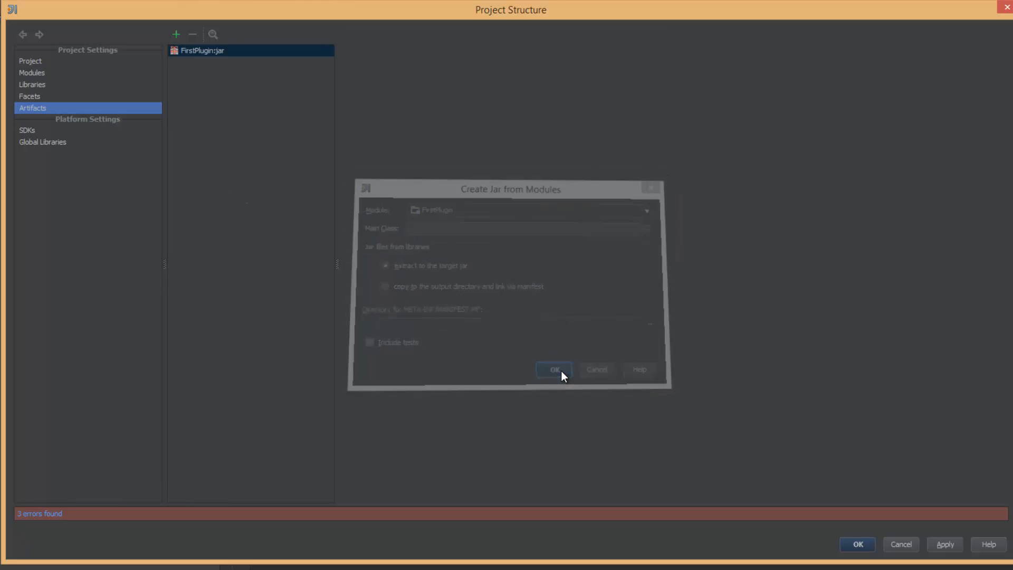
left_click(553, 369)
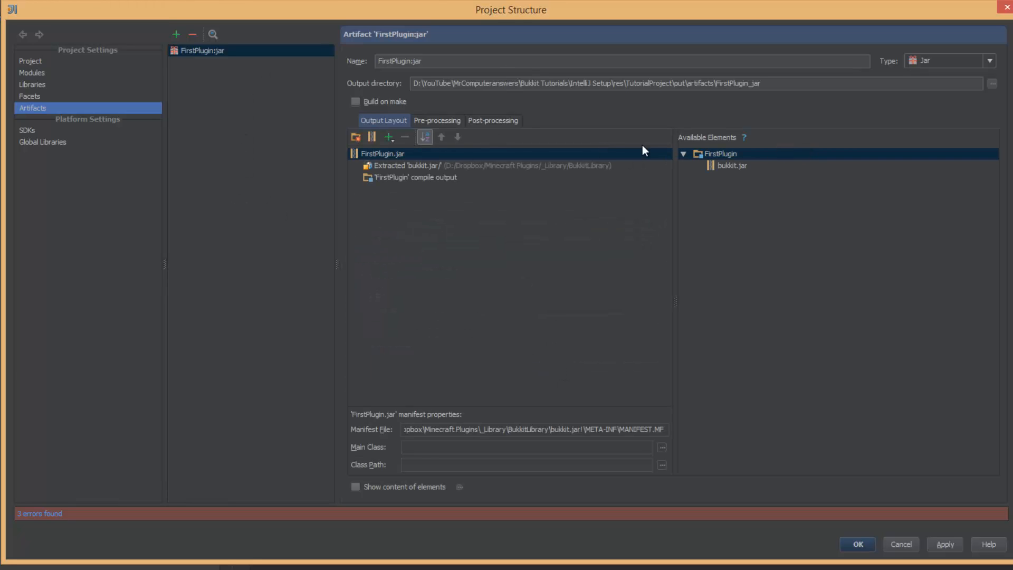
mouse_move(432, 100)
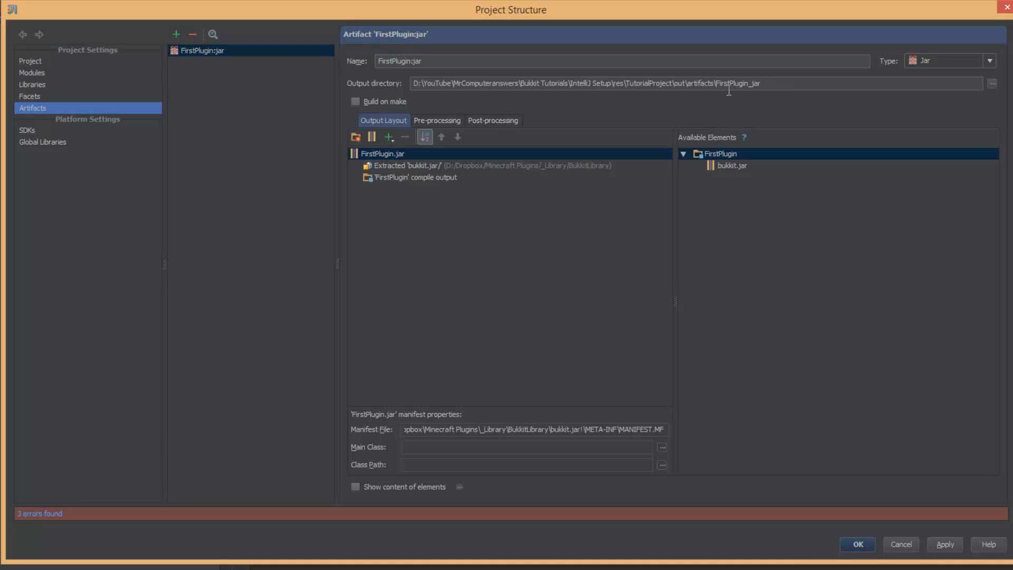
left_click(704, 82)
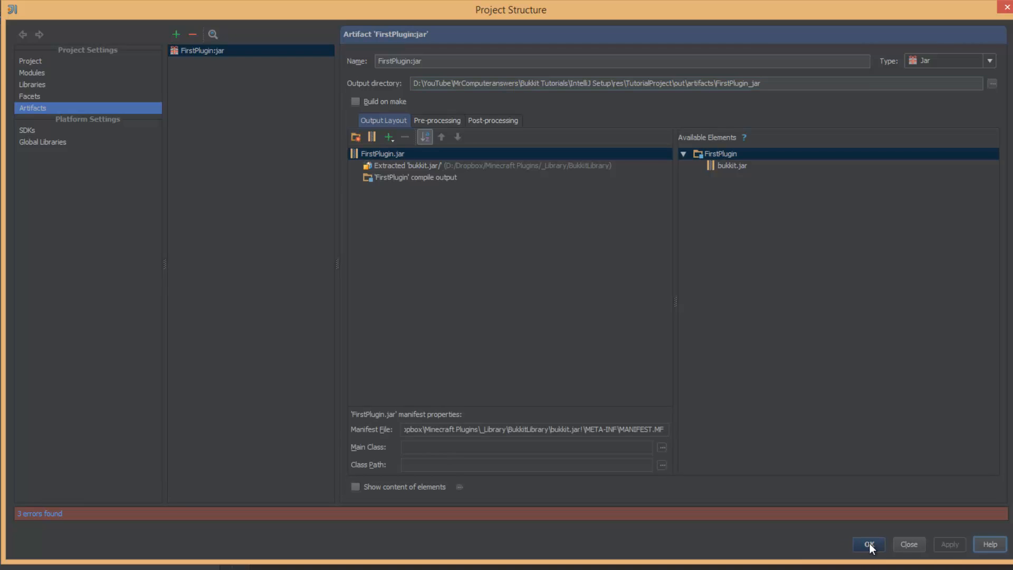
Save the artifact settings and run Build > Build Artifacts for FirstPlugin:jar.
left_click(867, 544)
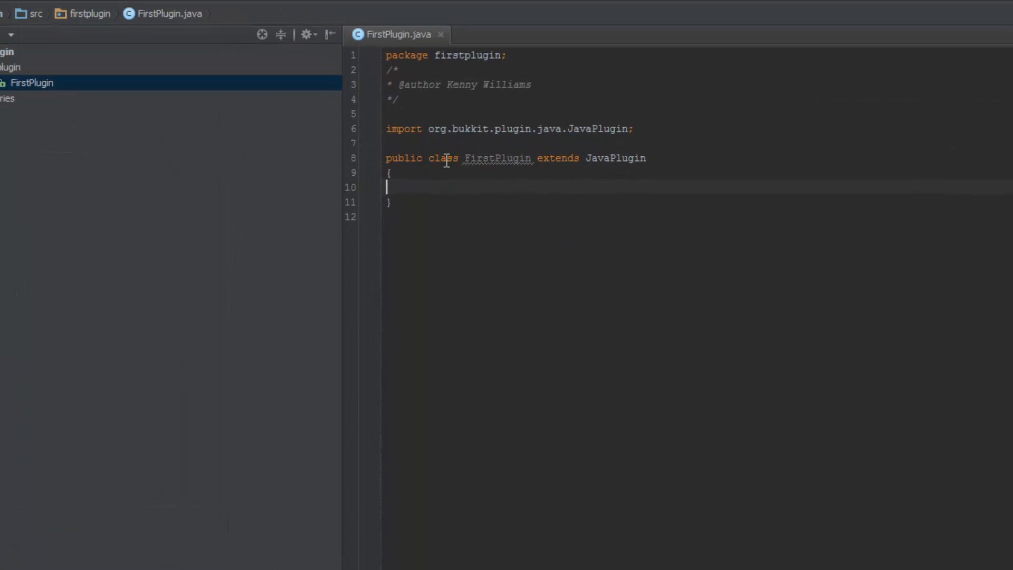
left_click(280, 34)
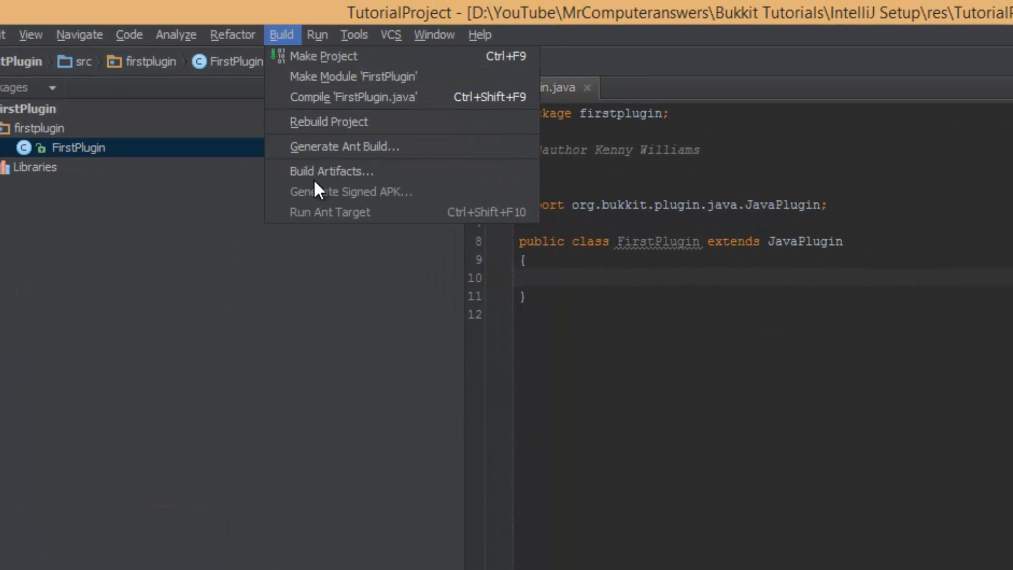
left_click(330, 171)
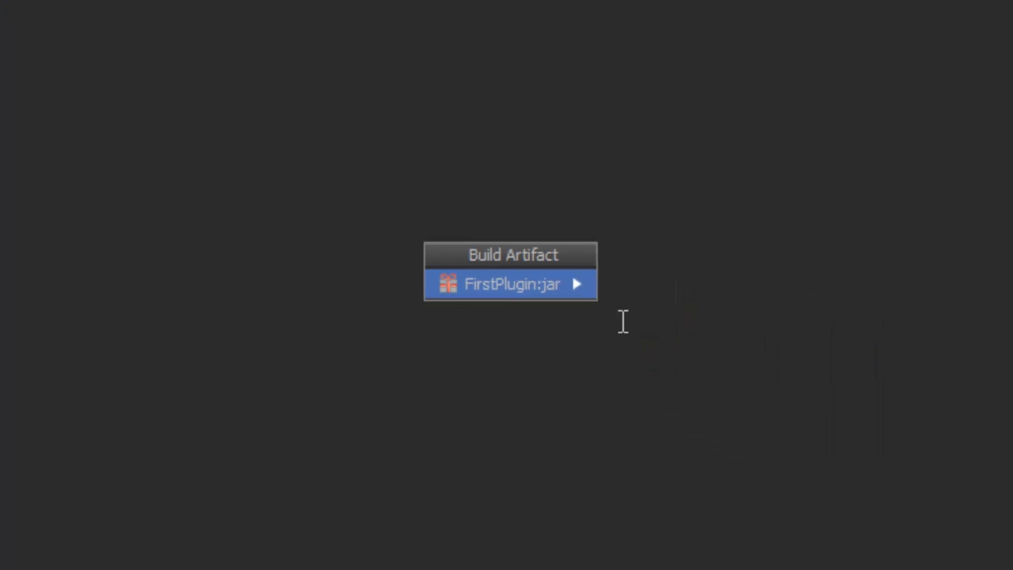
left_click(510, 284)
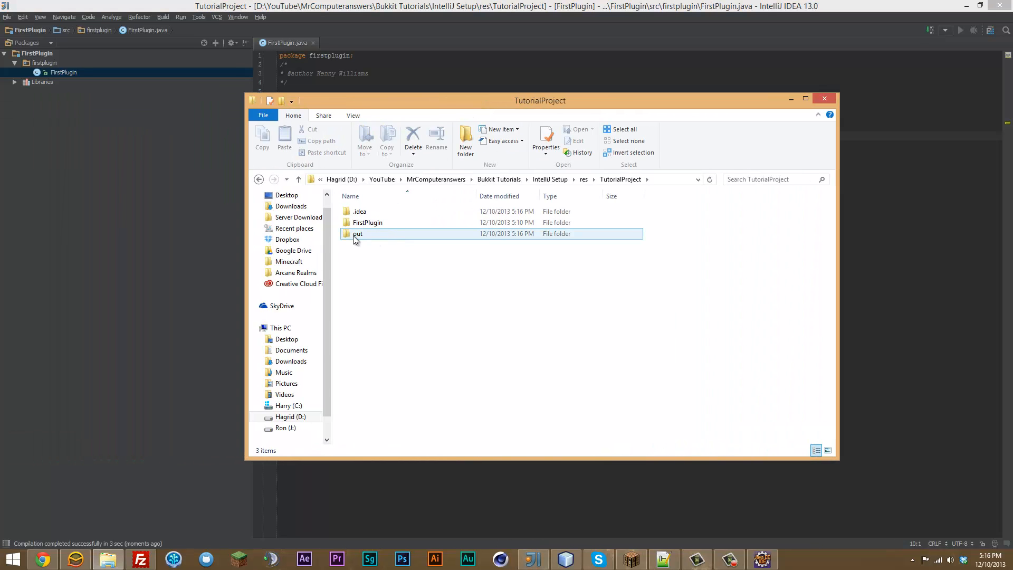
Navigate into out\artifacts\FirstPlugin_jar to show the built FirstPlugin.jar (4,823 KB).
double_click(357, 233)
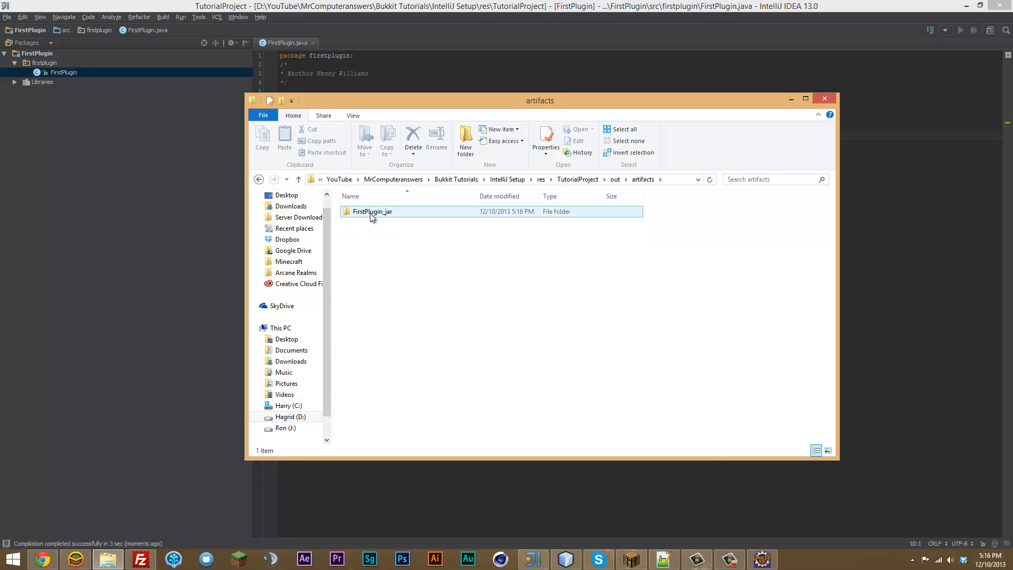
double_click(371, 211)
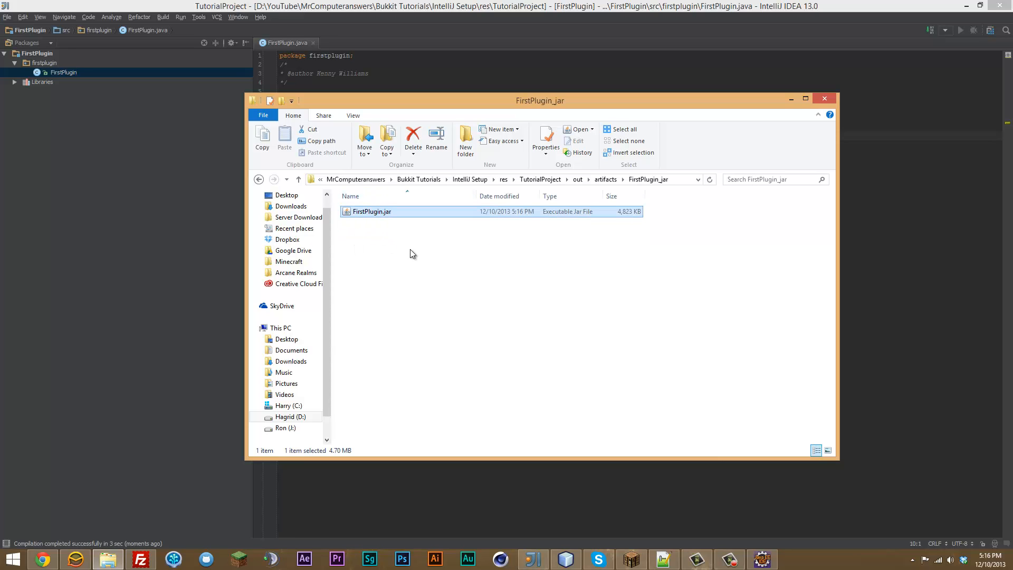
left_click(390, 251)
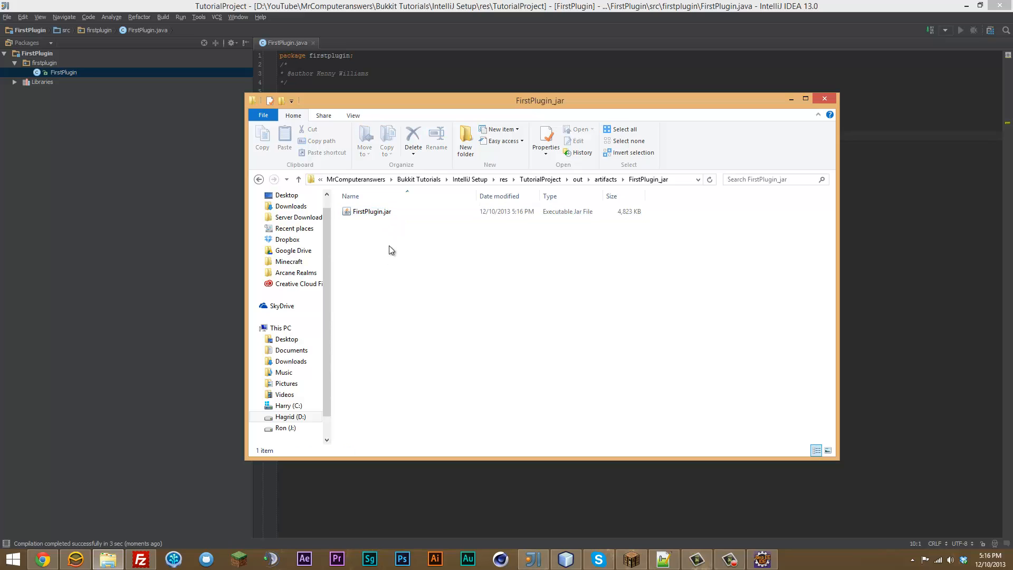